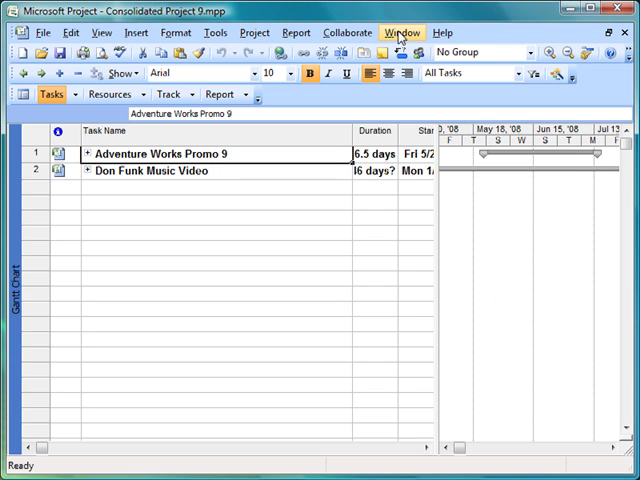
Step: List the open .mpp files from the Window menu of the consolidated project
left_click(400, 32)
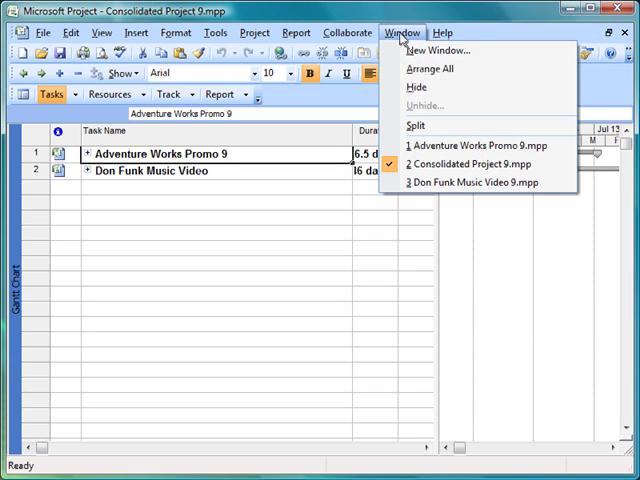
mouse_move(478, 164)
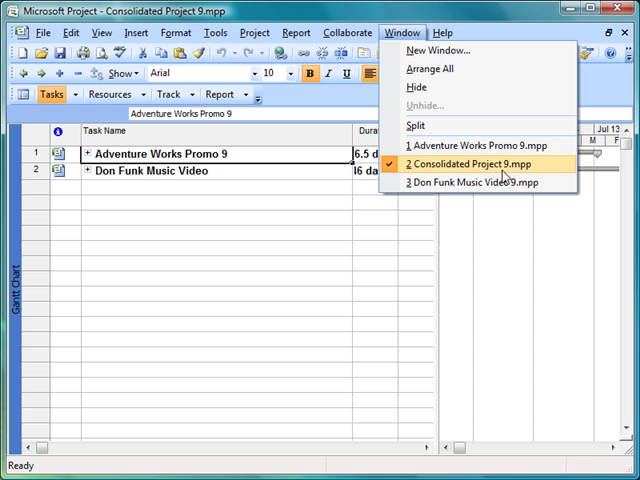
mouse_move(476, 144)
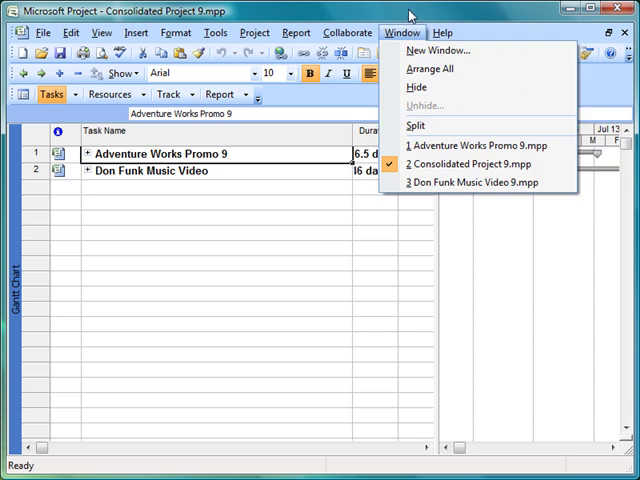
left_click(402, 32)
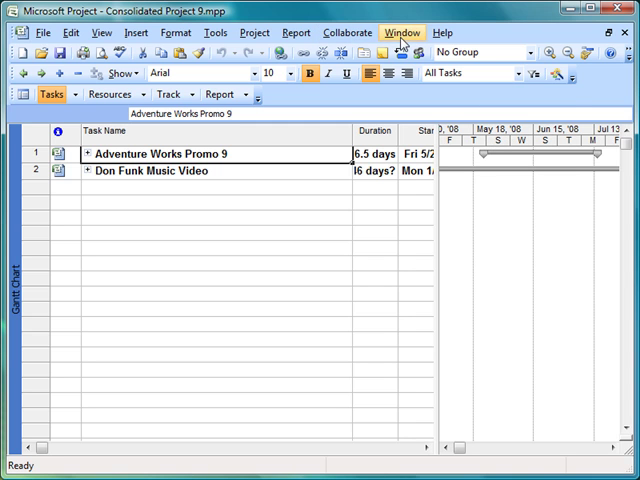
left_click(402, 32)
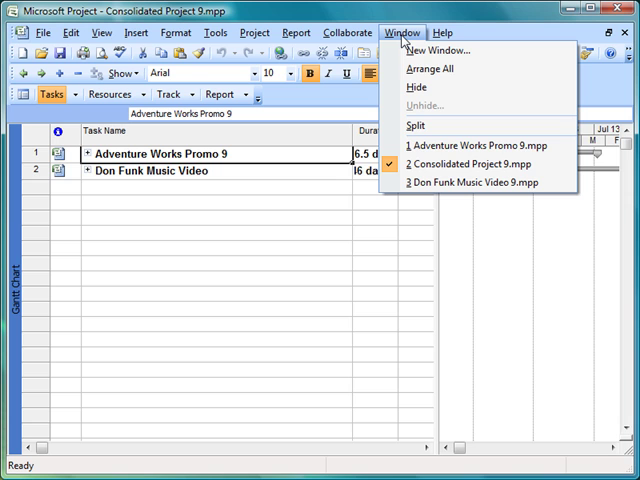
mouse_move(460, 156)
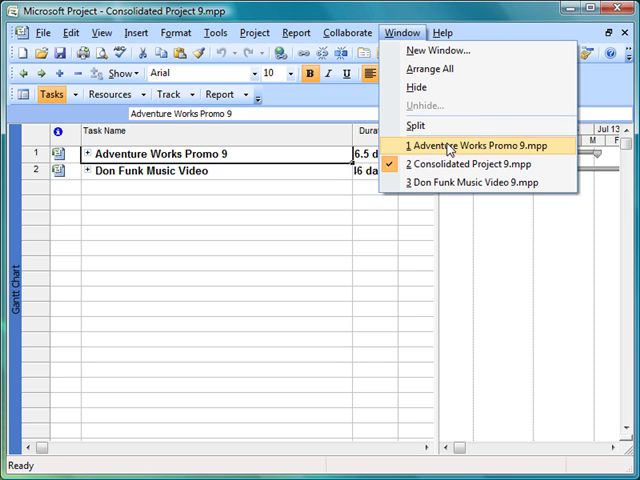
mouse_move(528, 152)
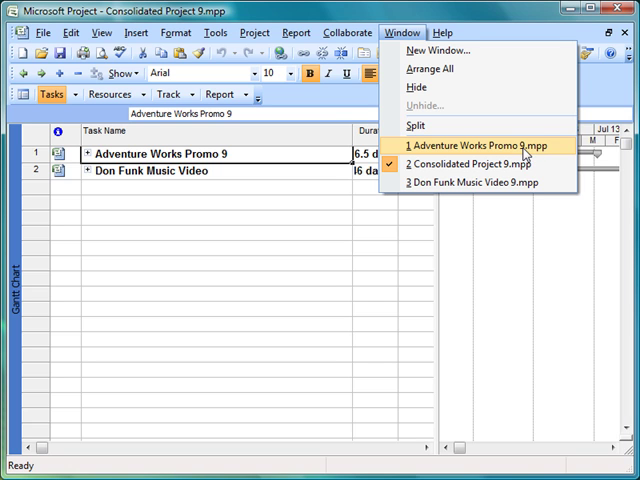
mouse_move(524, 152)
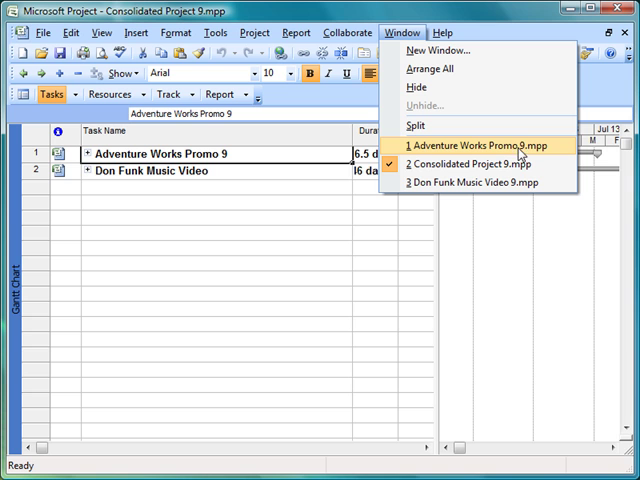
mouse_move(476, 184)
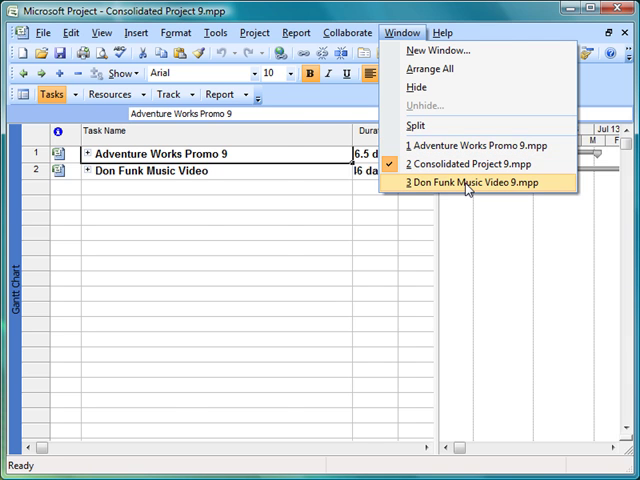
Step: Switch to Don Funk Music Video 9.mpp and go to task ID 69, Fine video edit
left_click(478, 184)
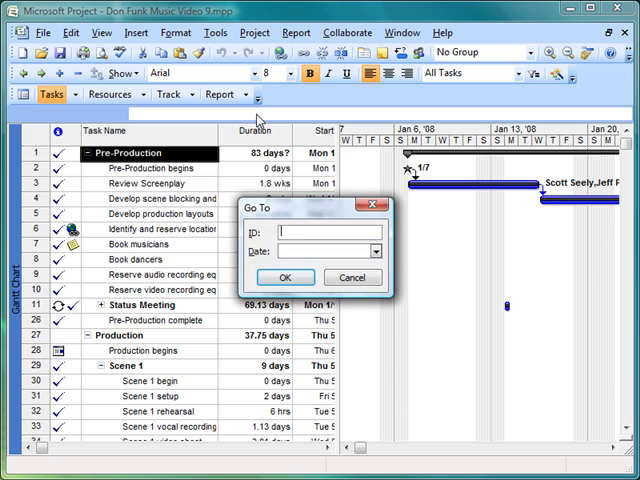
type("69")
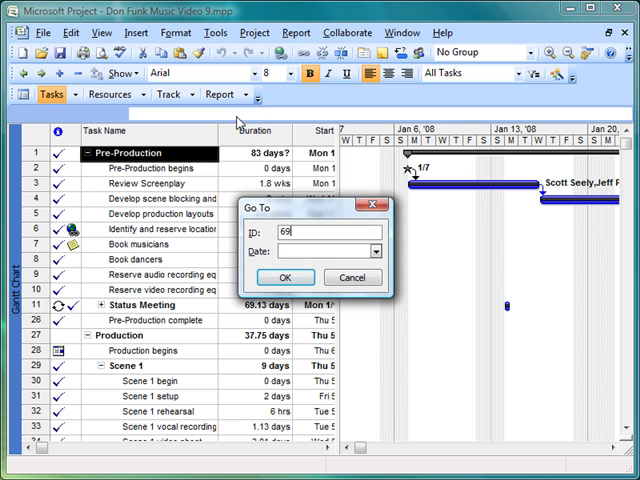
left_click(312, 276)
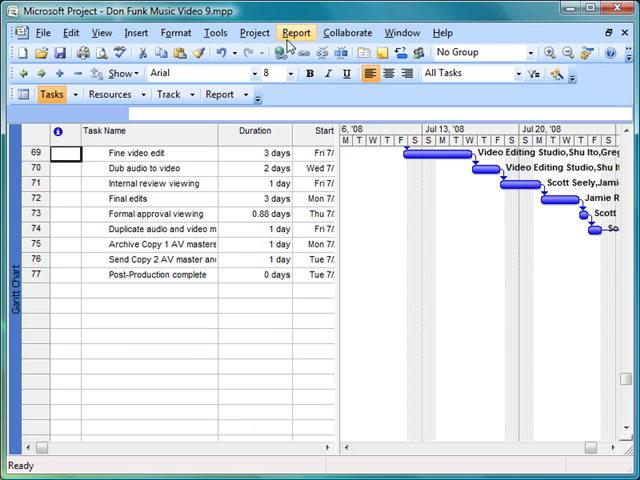
mouse_move(364, 52)
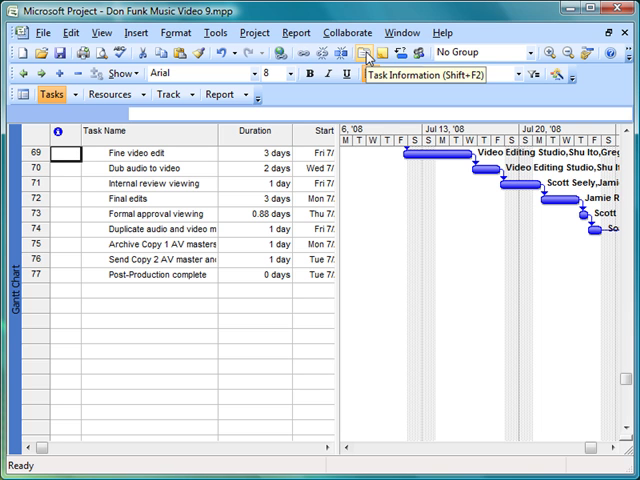
Step: In Task Information > Predecessors, enter an Adventure Works path as a new predecessor ID
left_click(366, 52)
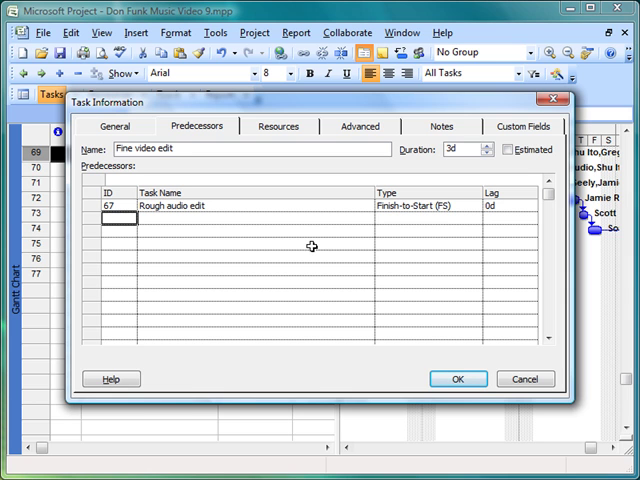
type("Ad")
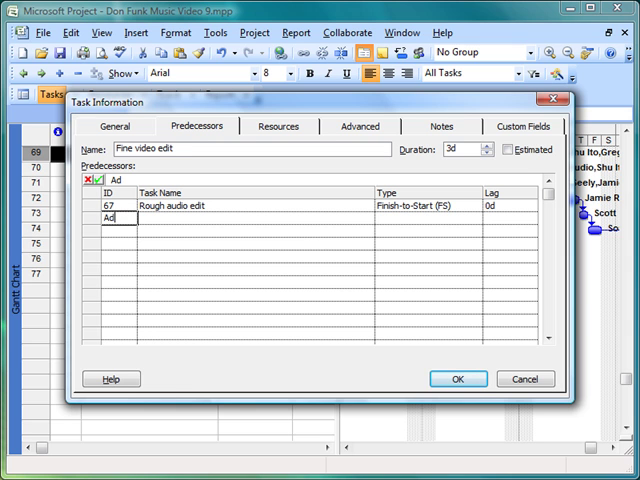
type("vent")
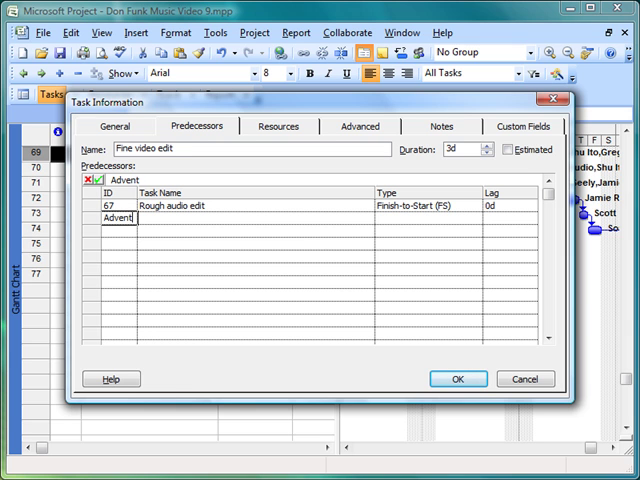
type("ure Wro")
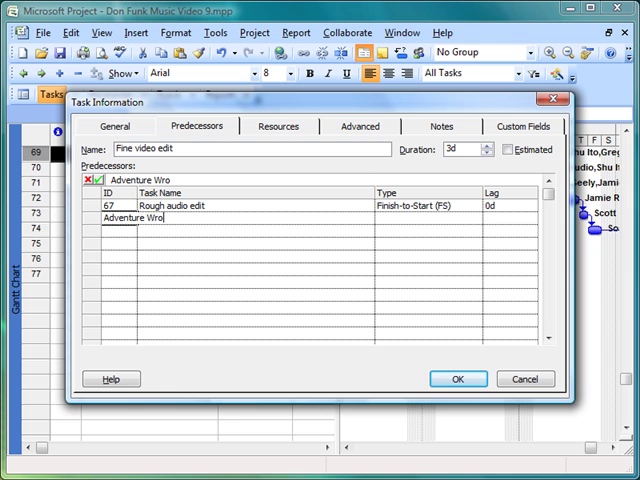
type("rks./")
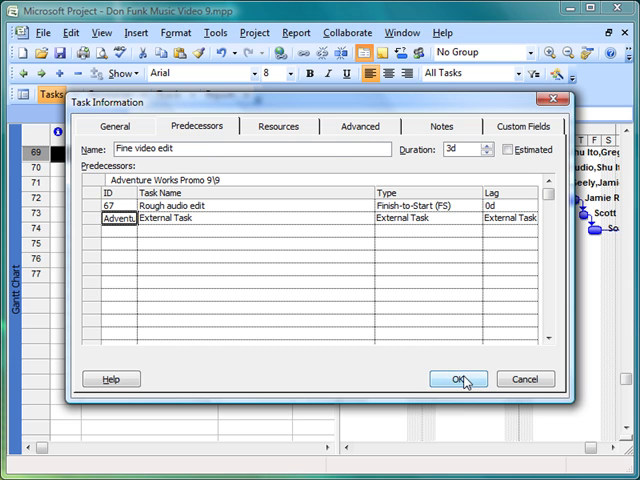
Step: Confirm the predecessor and dismiss the 'file cannot be opened' warning
left_click(460, 378)
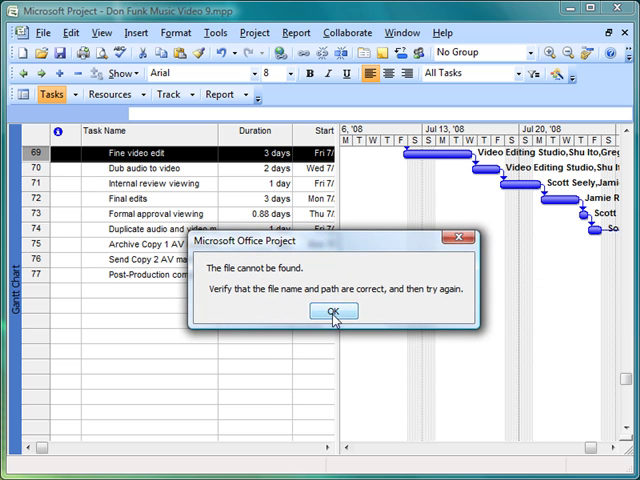
left_click(334, 312)
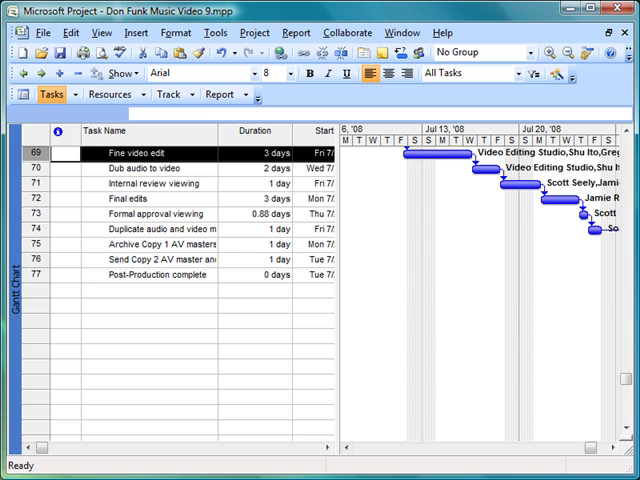
mouse_move(240, 268)
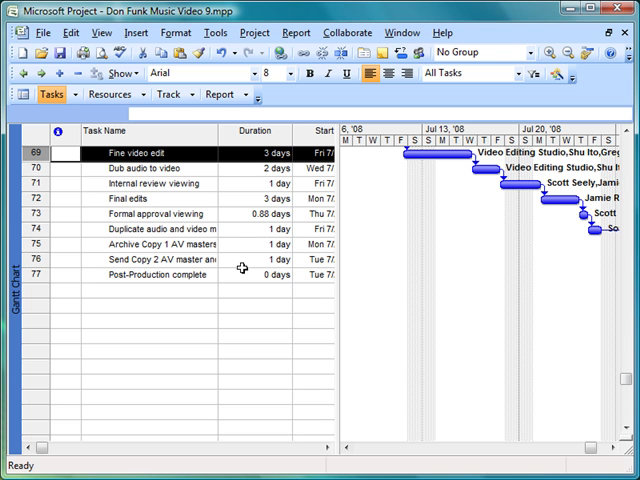
mouse_move(242, 268)
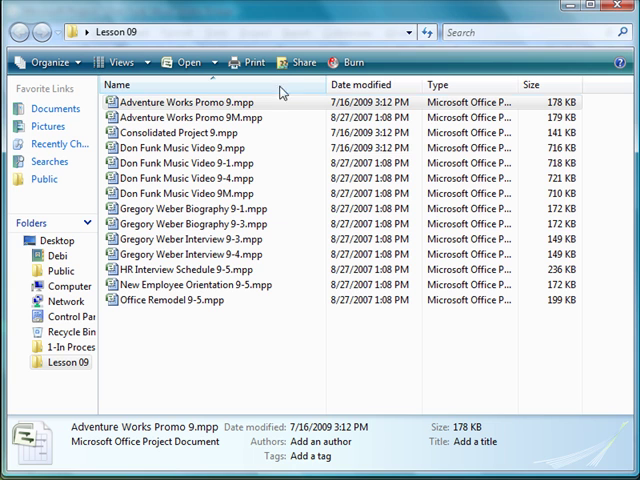
mouse_move(228, 104)
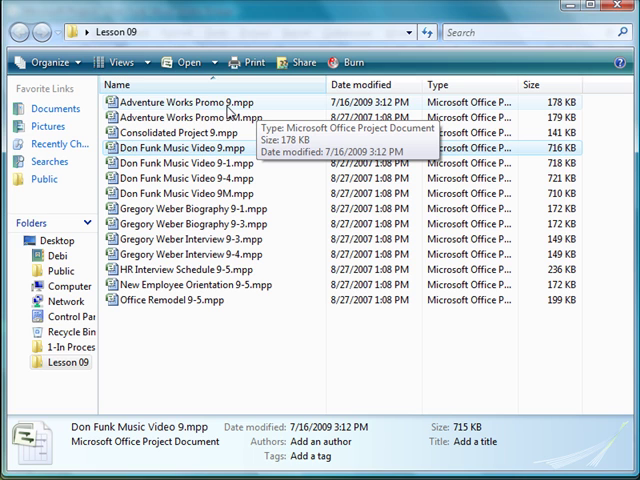
mouse_move(258, 112)
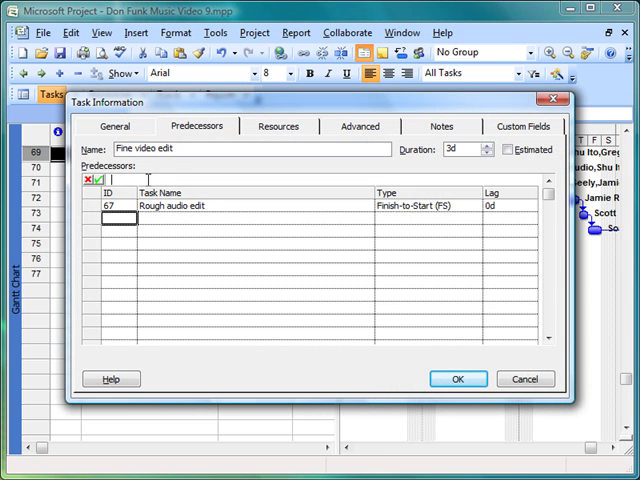
Step: Enter Adventure Works Promo 9.mpp\9 as the predecessor ID and confirm the link
type("Adventure Works Promo 9.mpp\\")
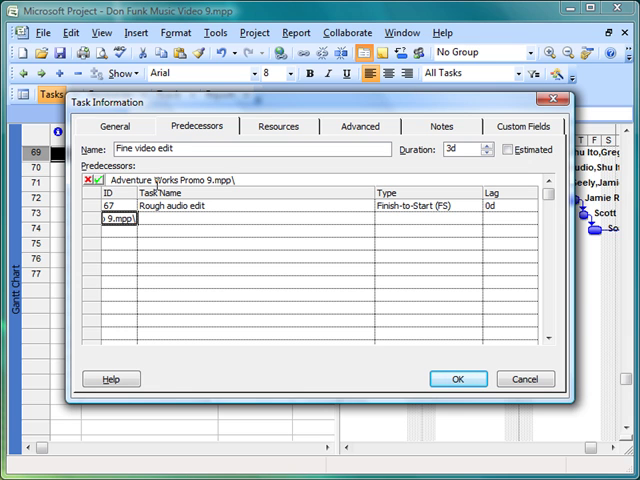
type("9")
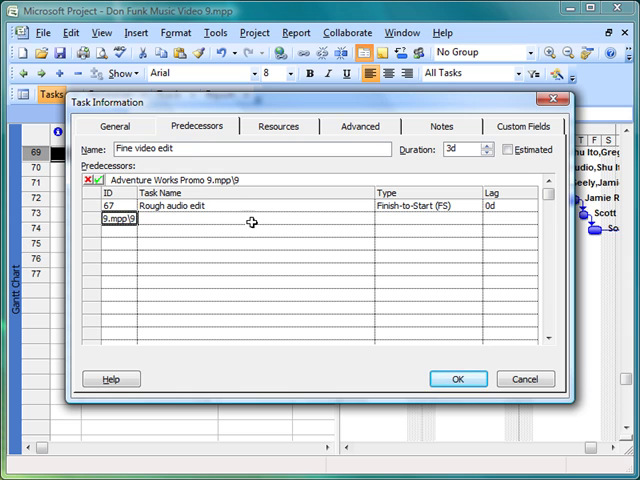
left_click(456, 378)
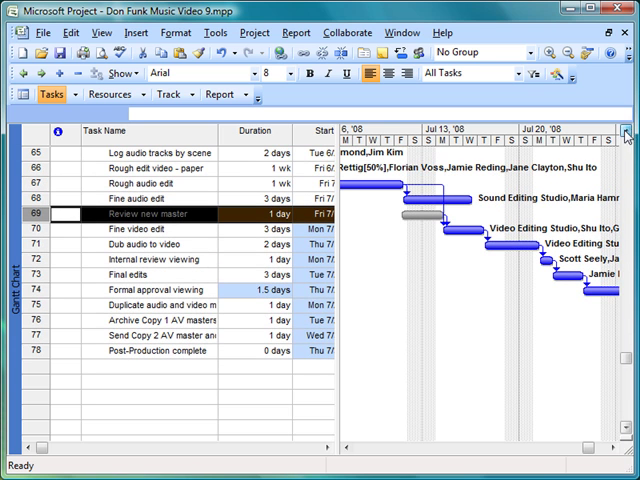
mouse_move(380, 276)
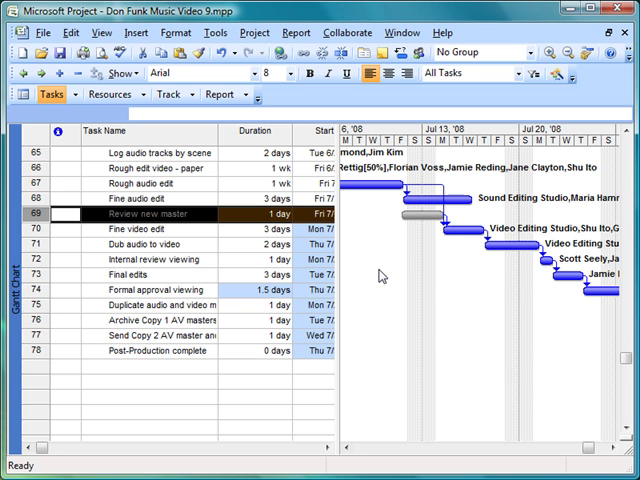
mouse_move(388, 276)
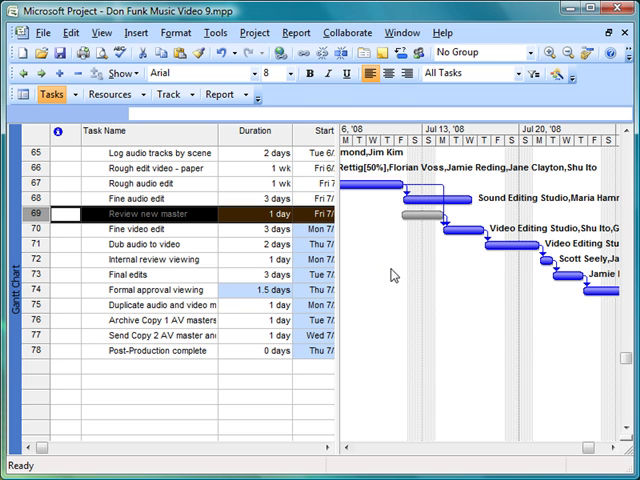